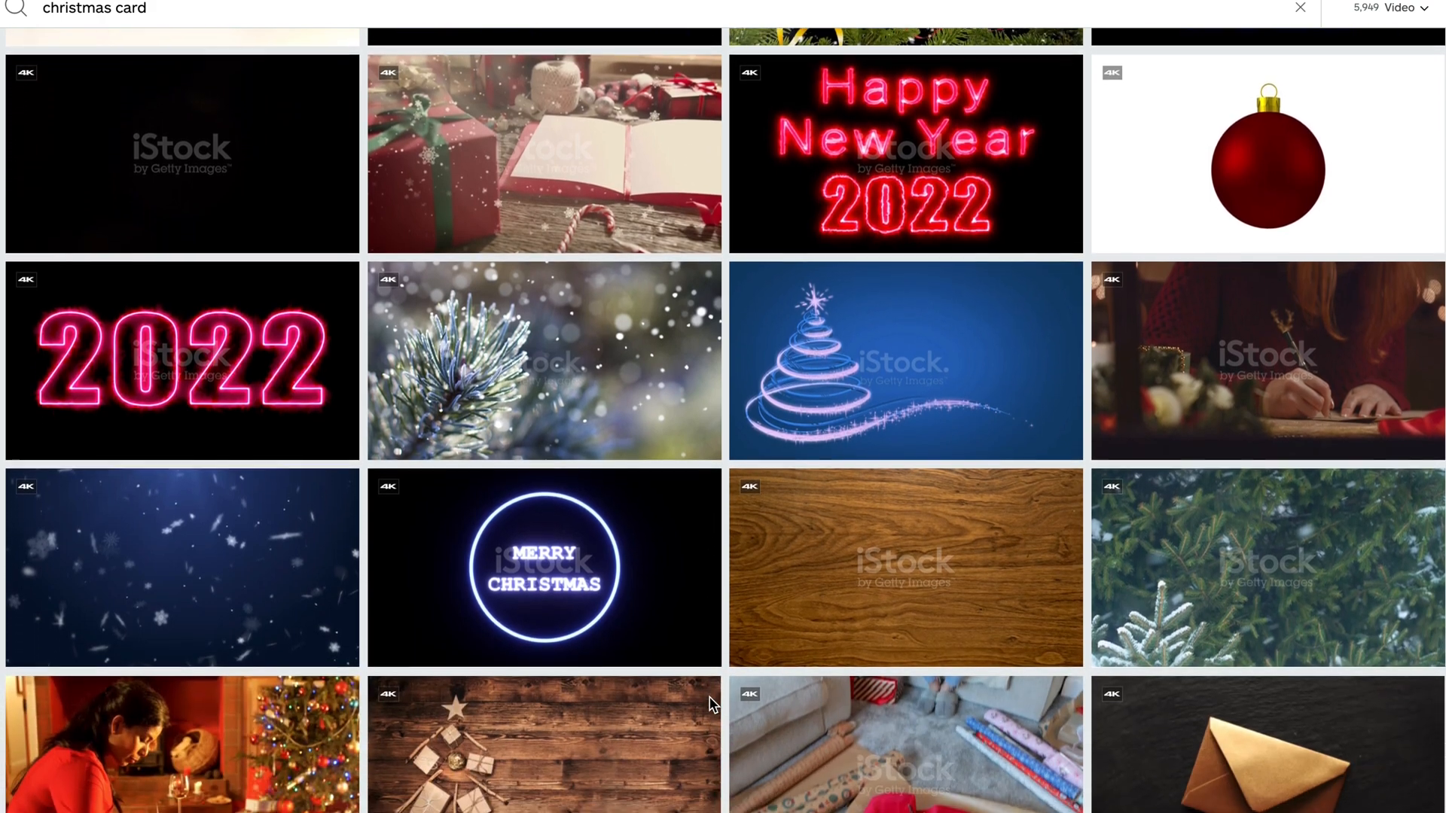
Drag the candles-and-presents clip from My Media to the end of the timeline
scroll("down", 3)
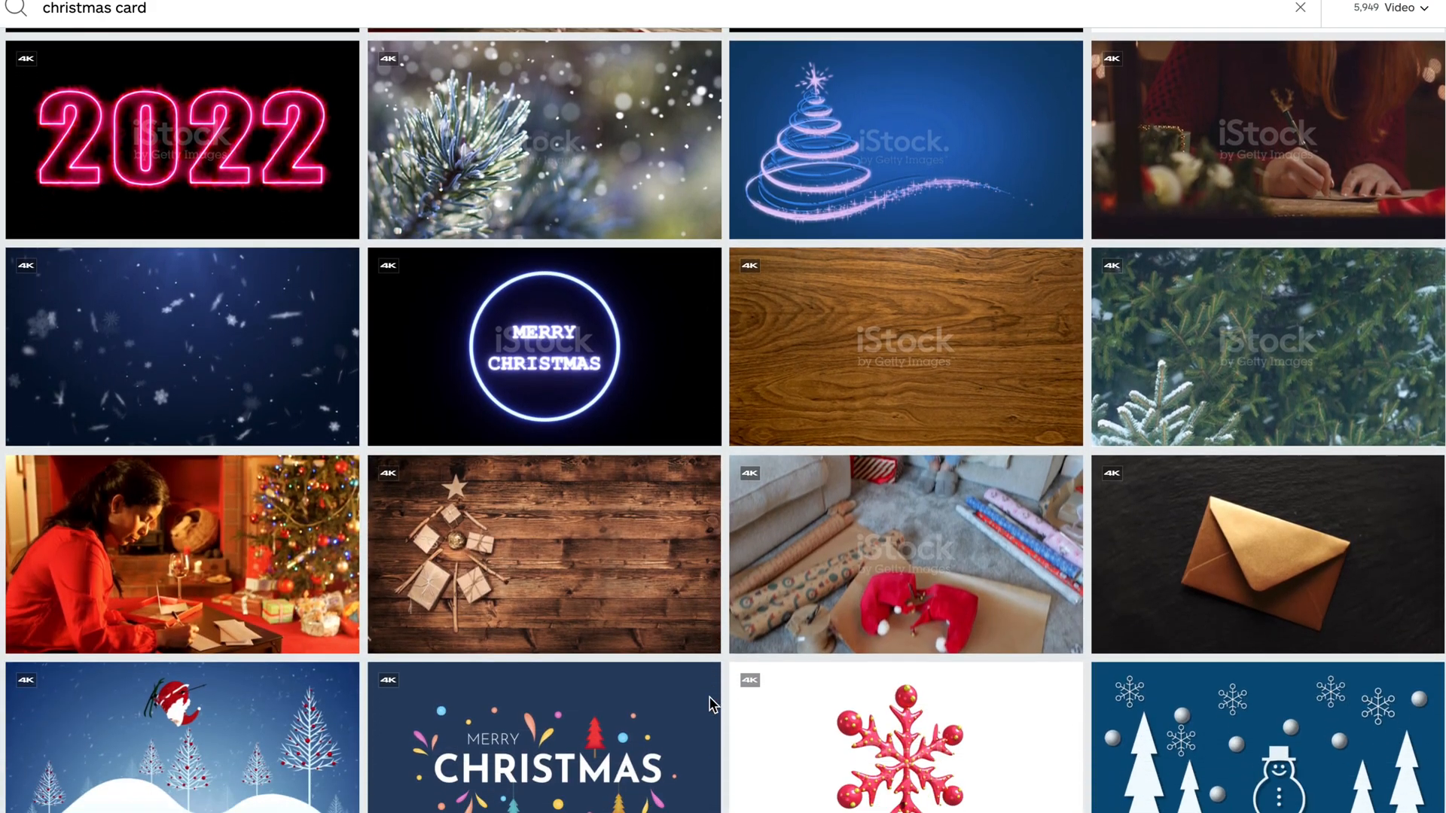
scroll("down", 3)
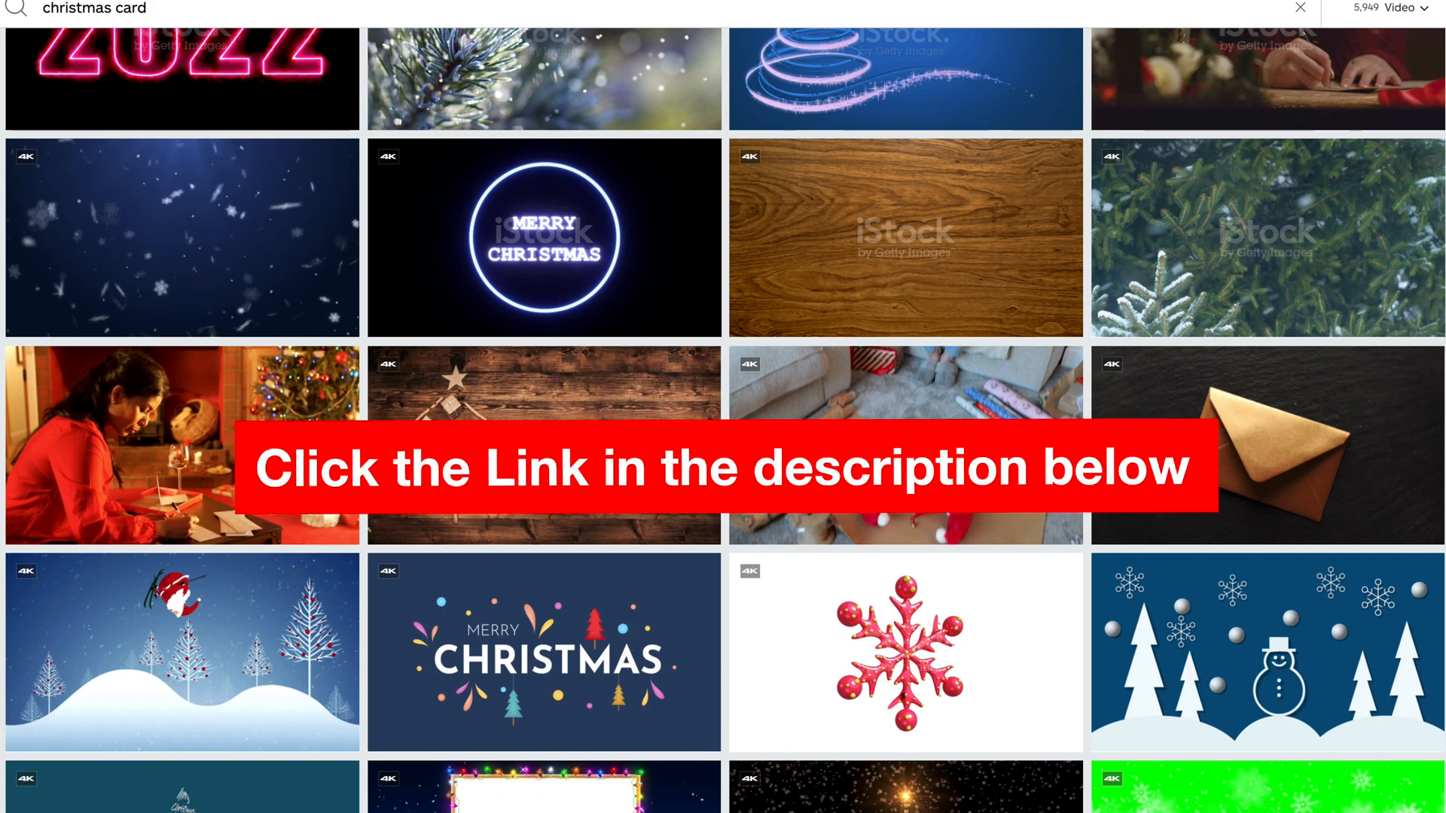
mouse_move(913, 256)
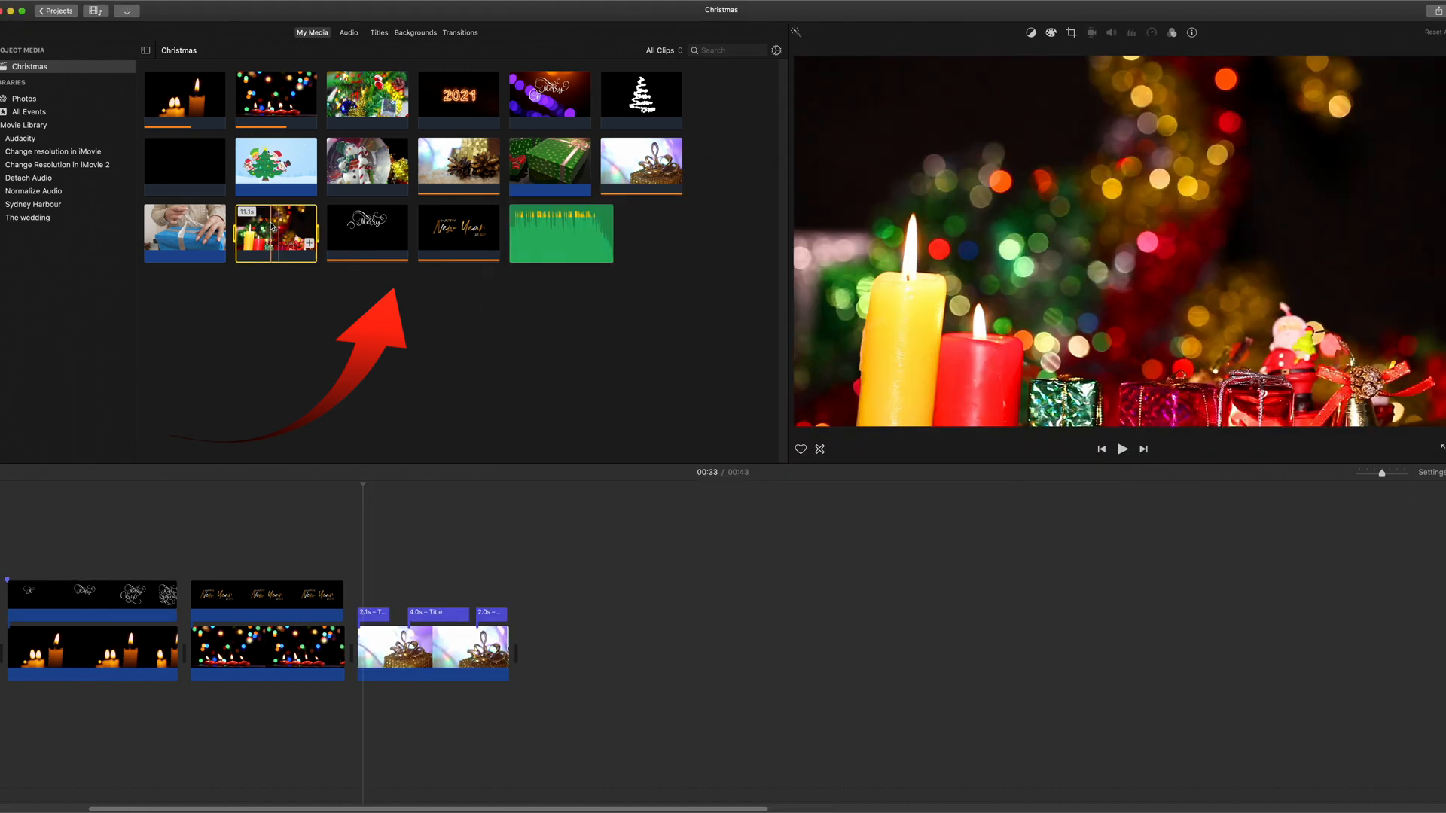
left_click_drag(274, 233, 716, 539)
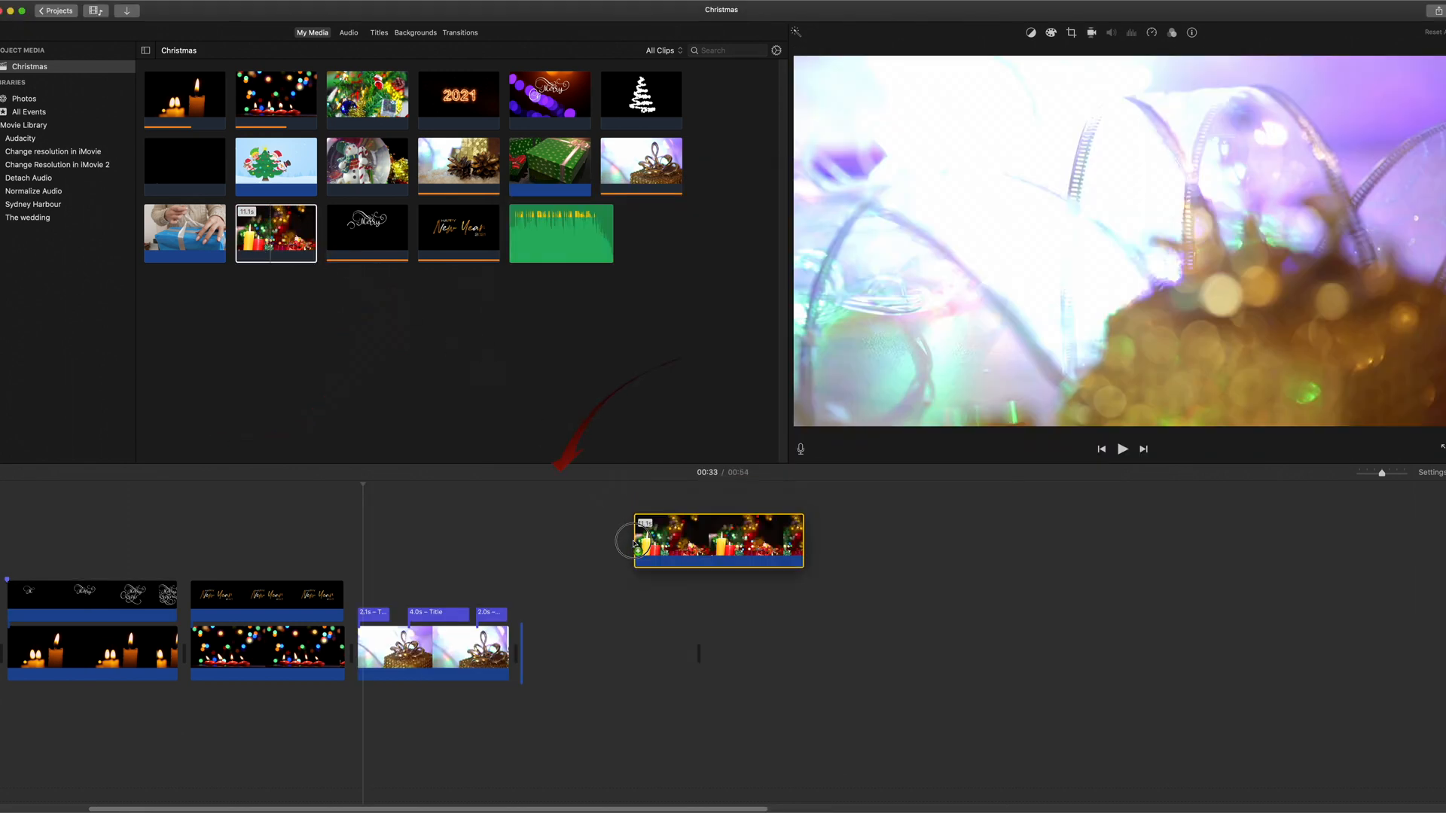
left_click_drag(716, 541, 607, 652)
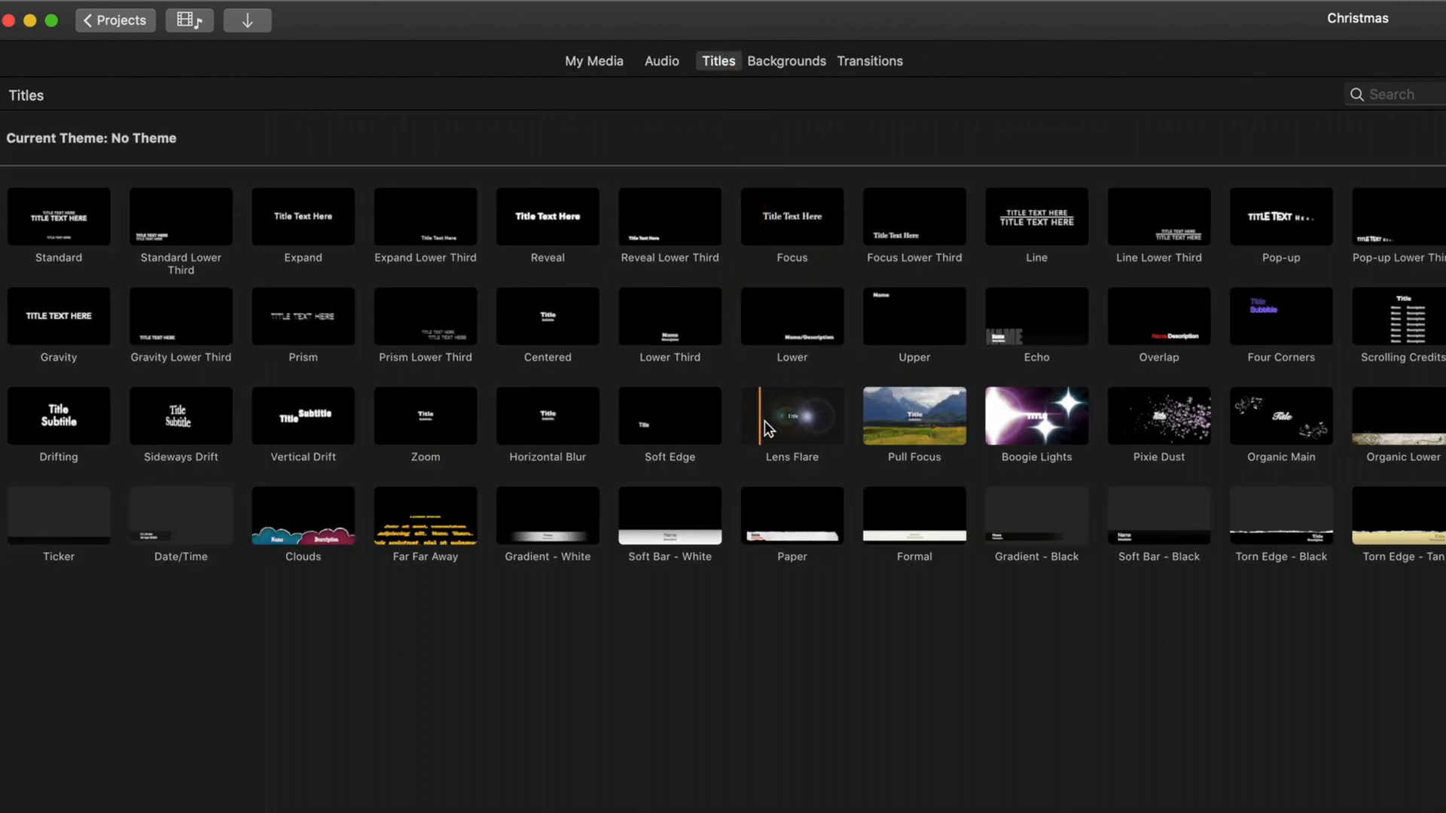
Choose a title style from the Titles browser for the candles-and-presents clip
left_click(791, 417)
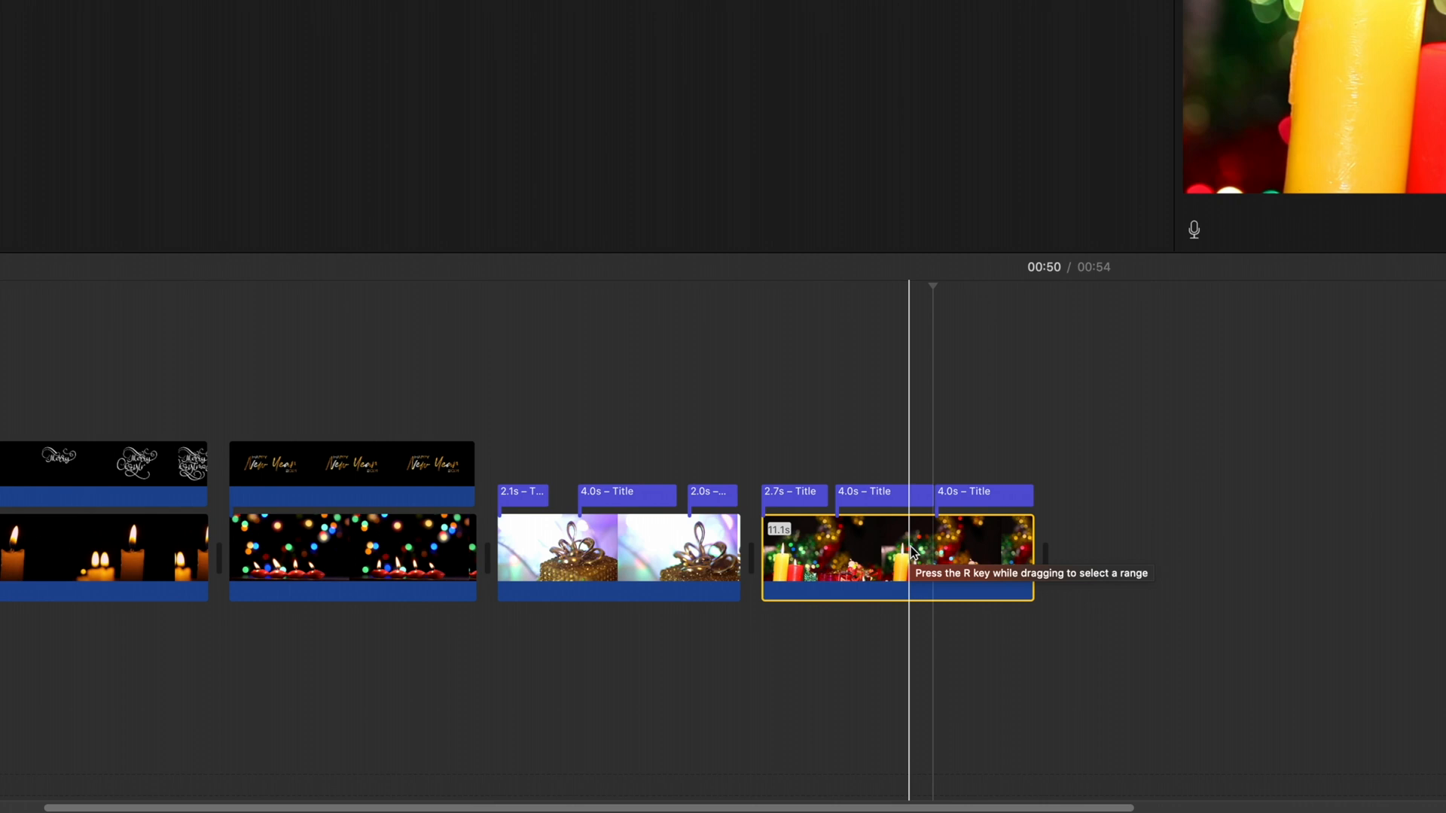
Use Show Speed Editor to slow the candles clip, stretching the movie to about 1:07
right_click(908, 552)
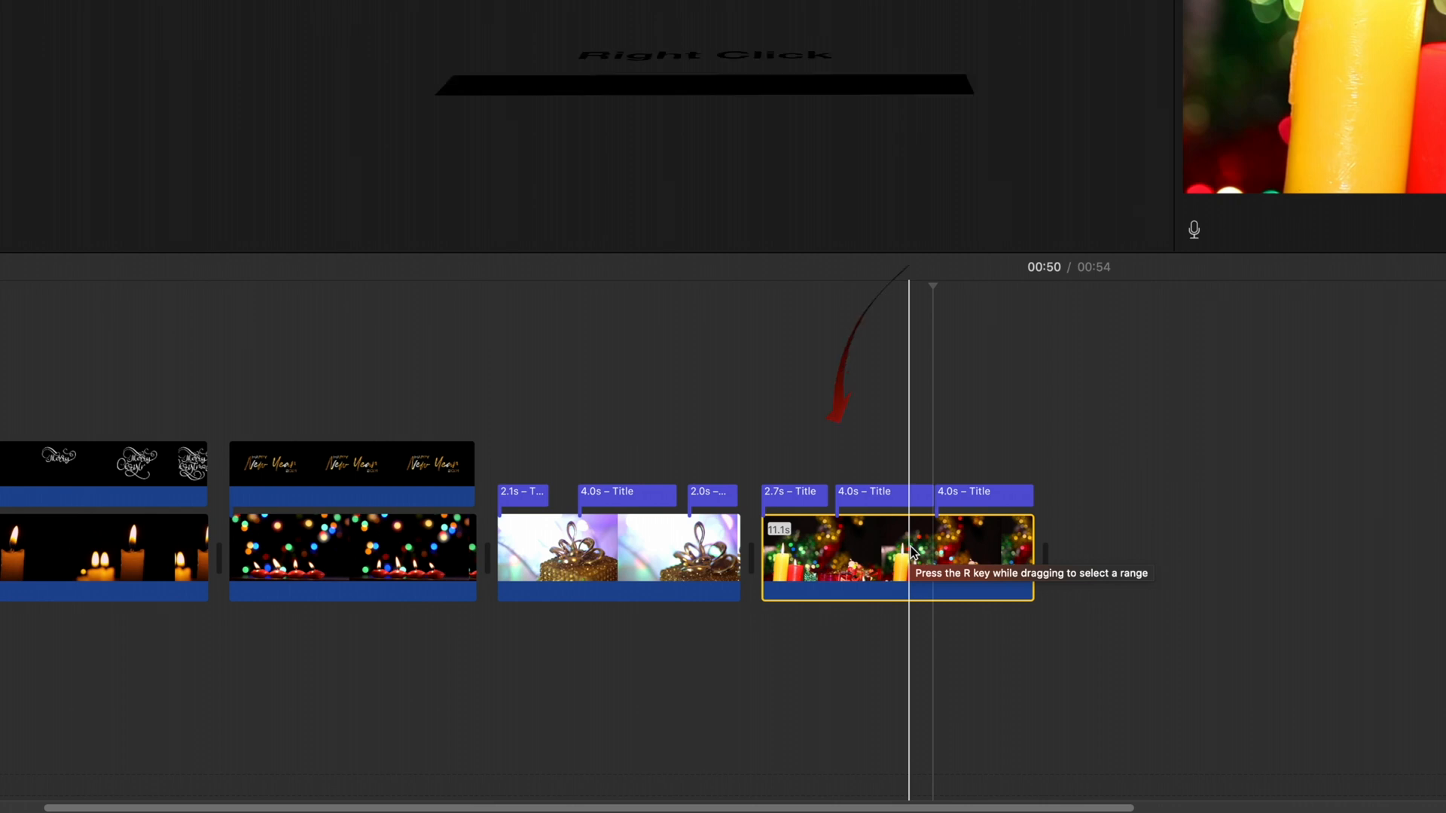
right_click(908, 551)
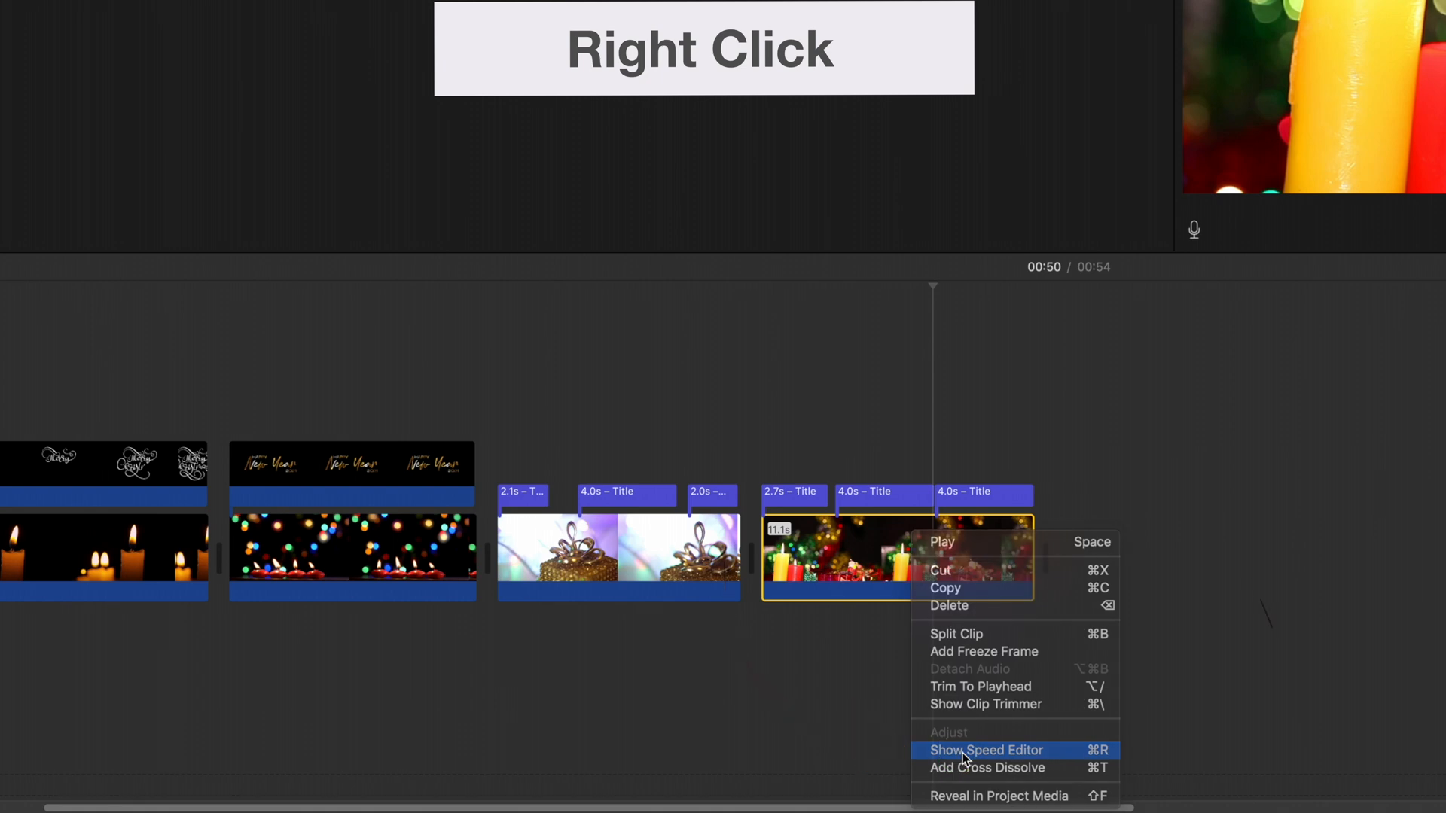
left_click(985, 750)
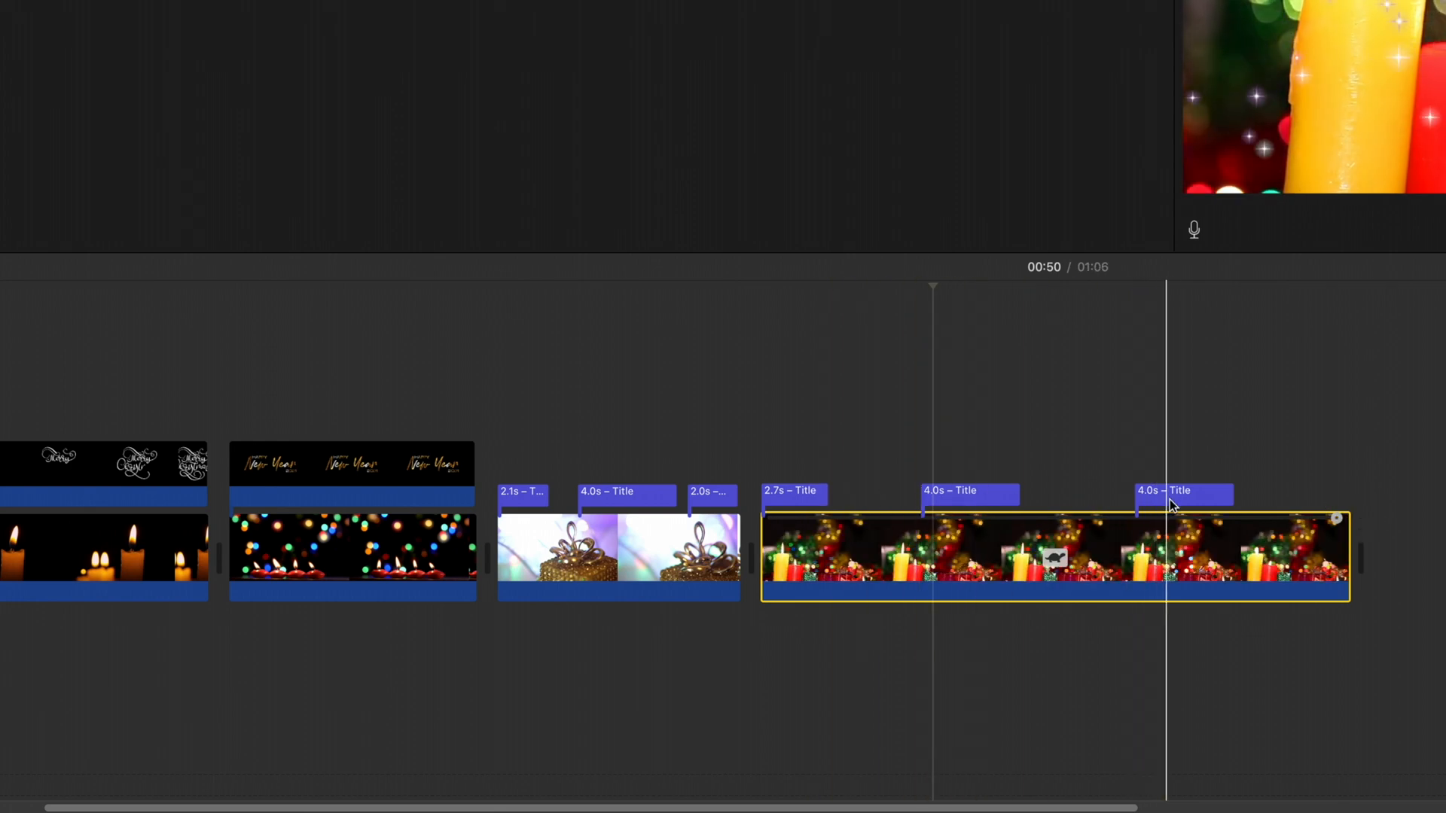
left_click(378, 31)
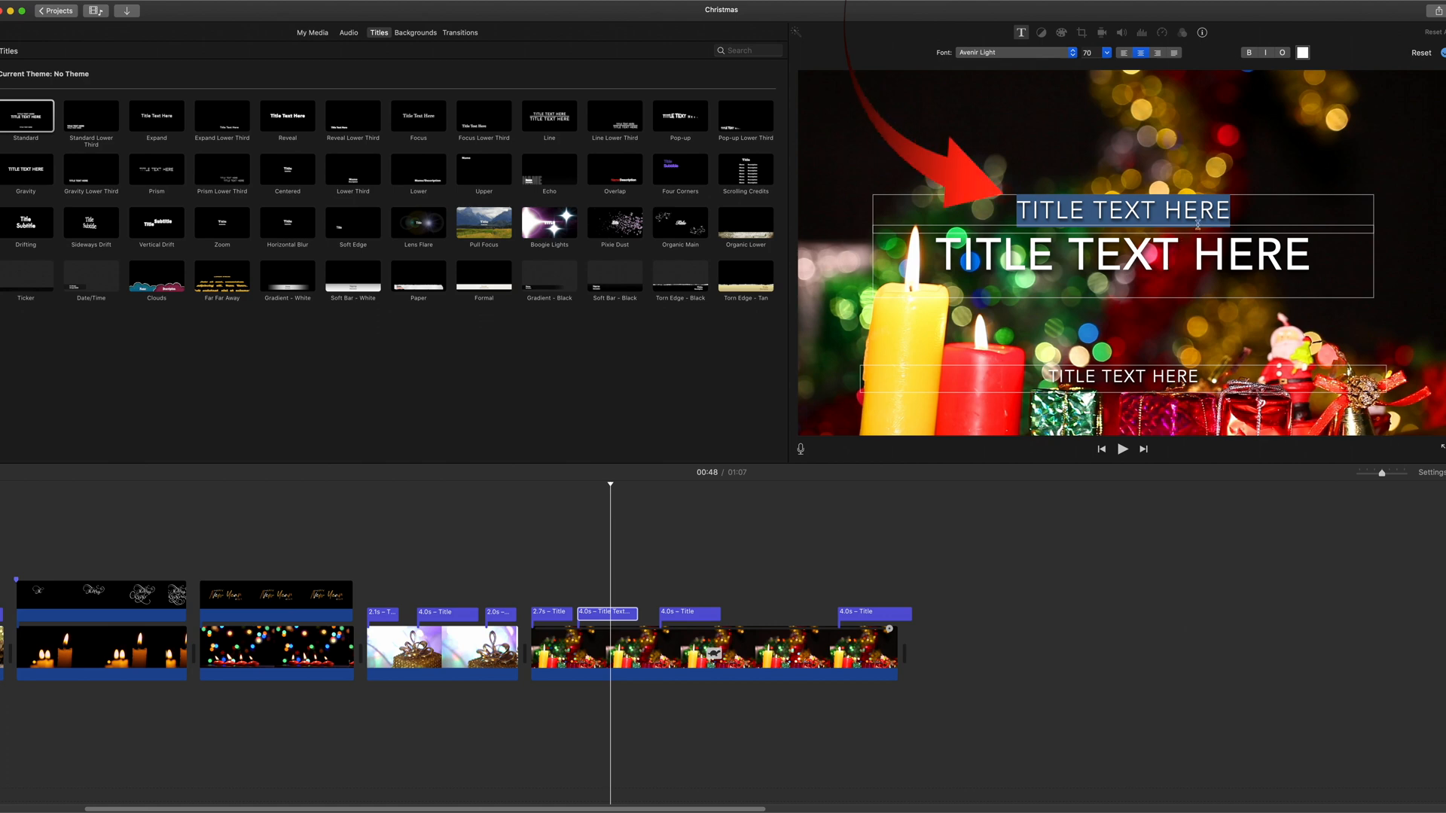
Retype the title's top line to read DEAR FRIENDS
type("DEAR FRIENDS")
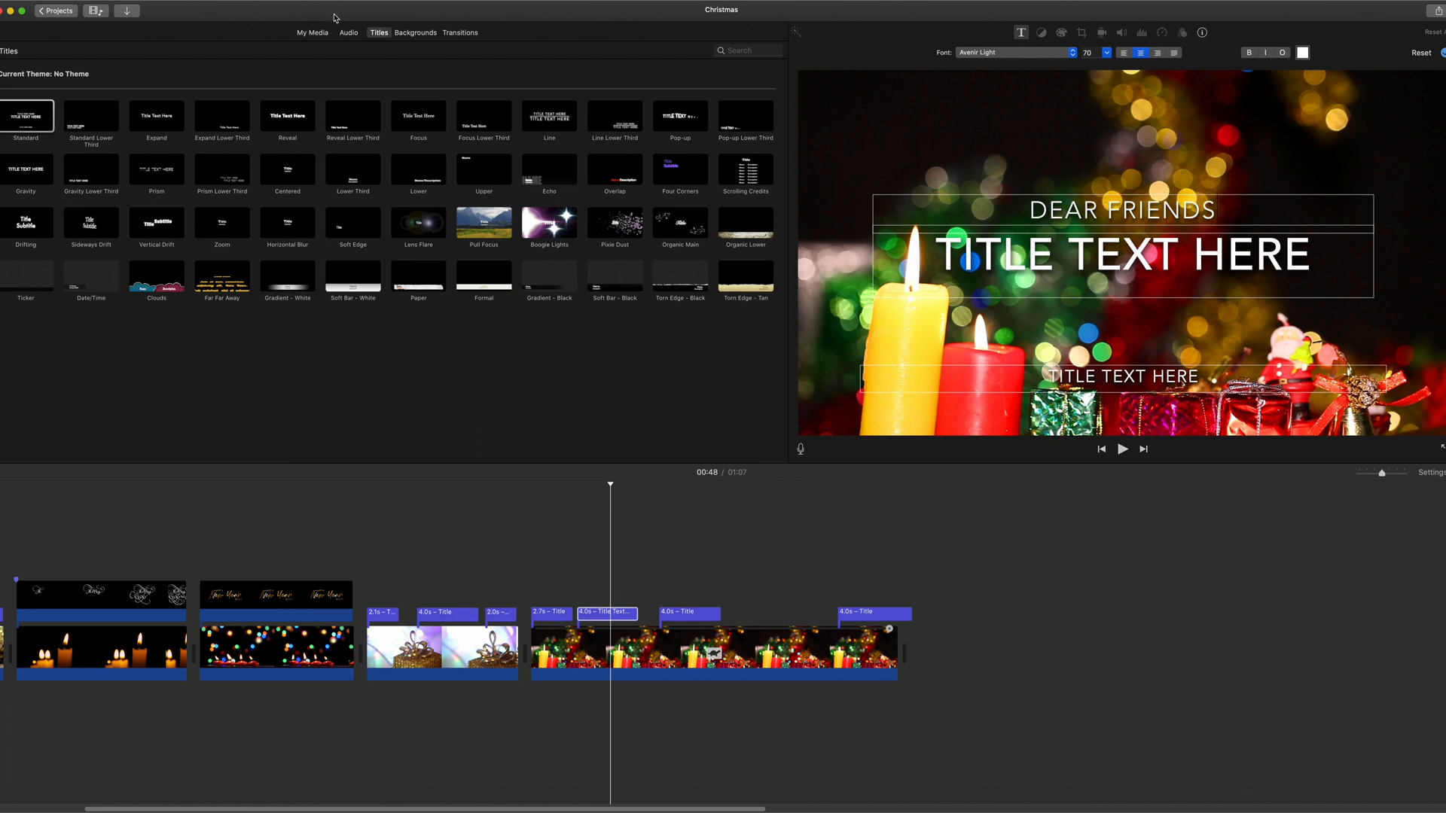
left_click(312, 31)
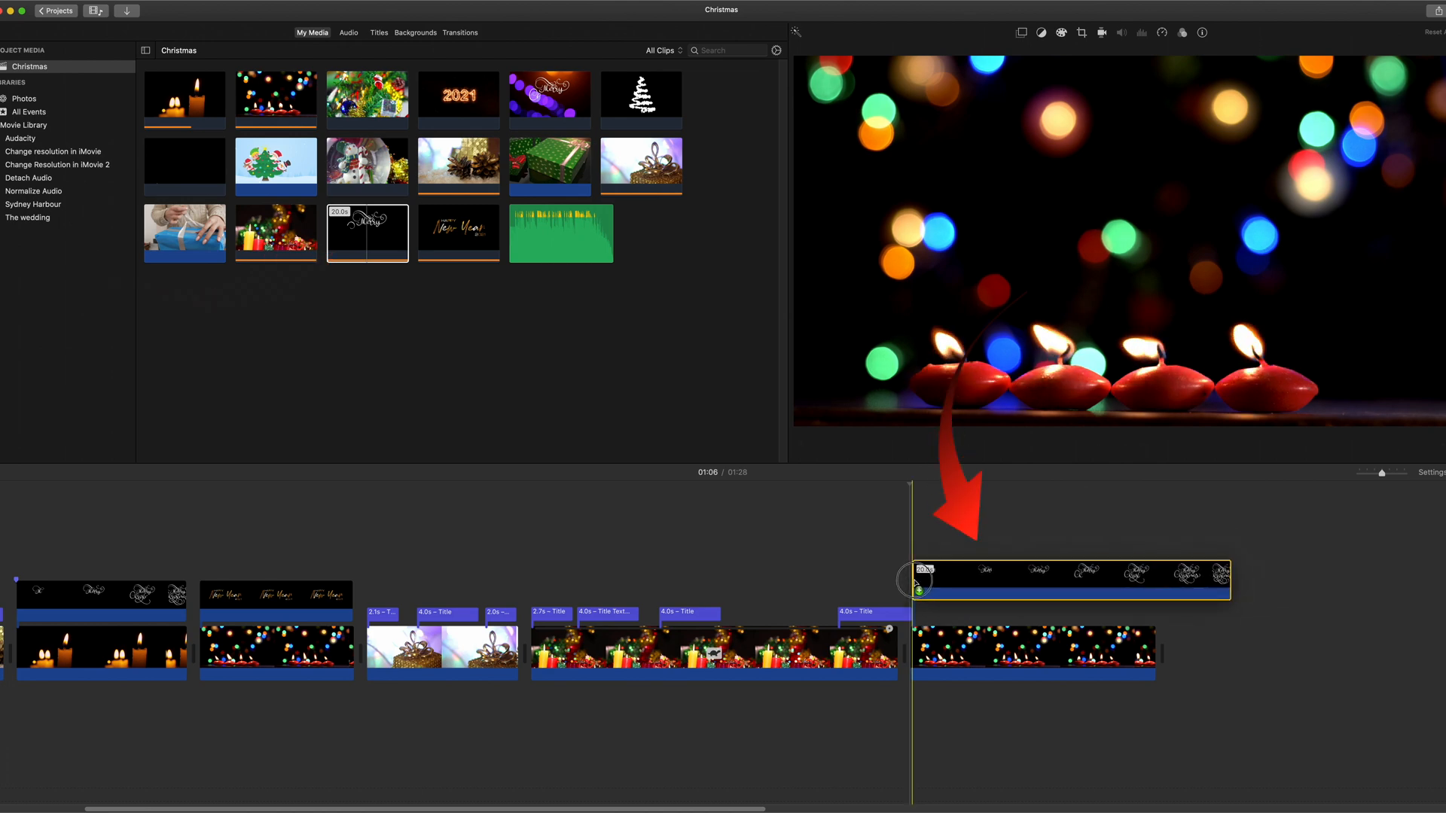
Bring up overlay settings for the Merry script clip placed above the red candles
right_click(1069, 596)
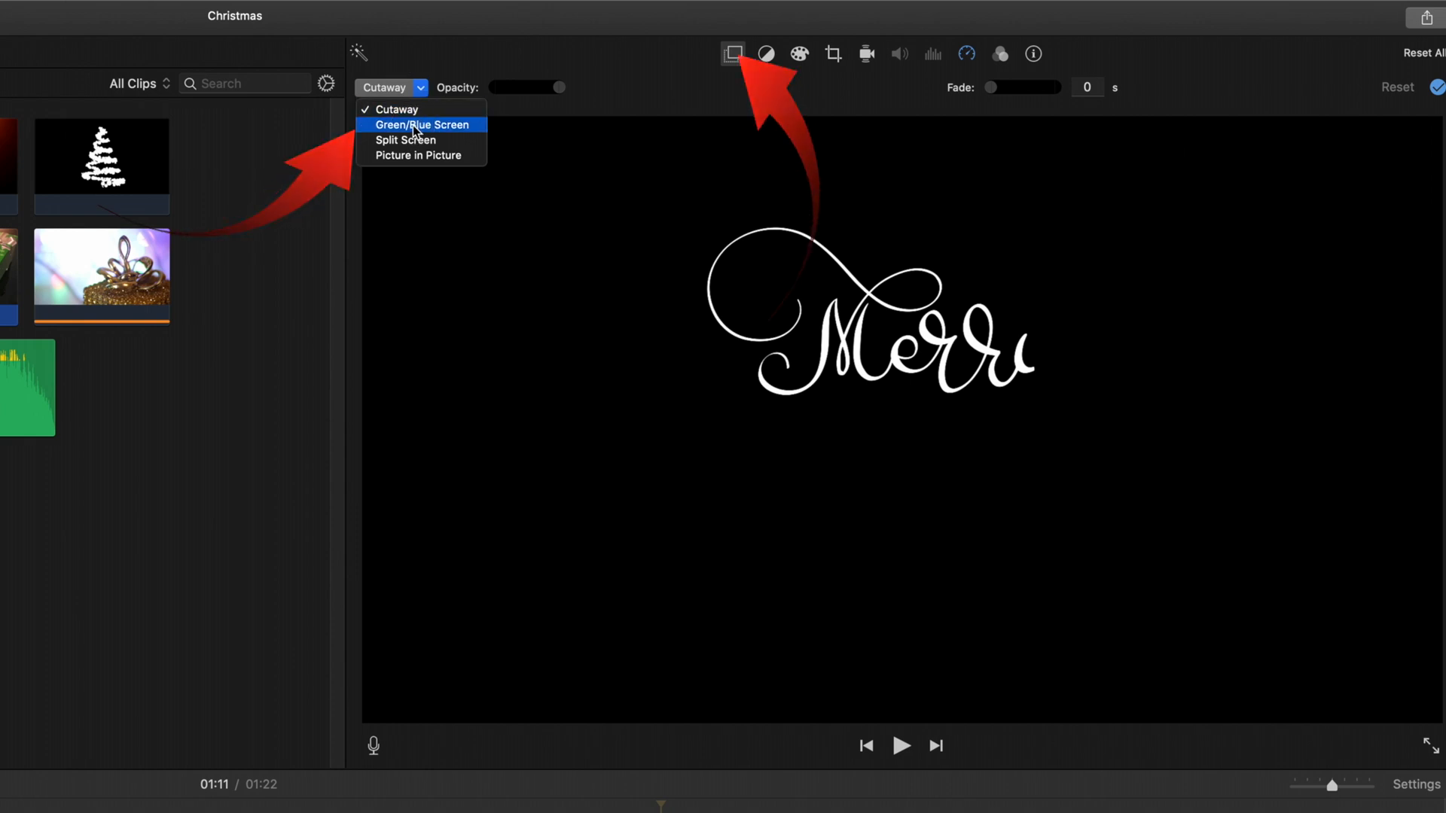
Key out the Merry overlay's black background with Green/Blue Screen and the Clean-up tool
left_click(420, 125)
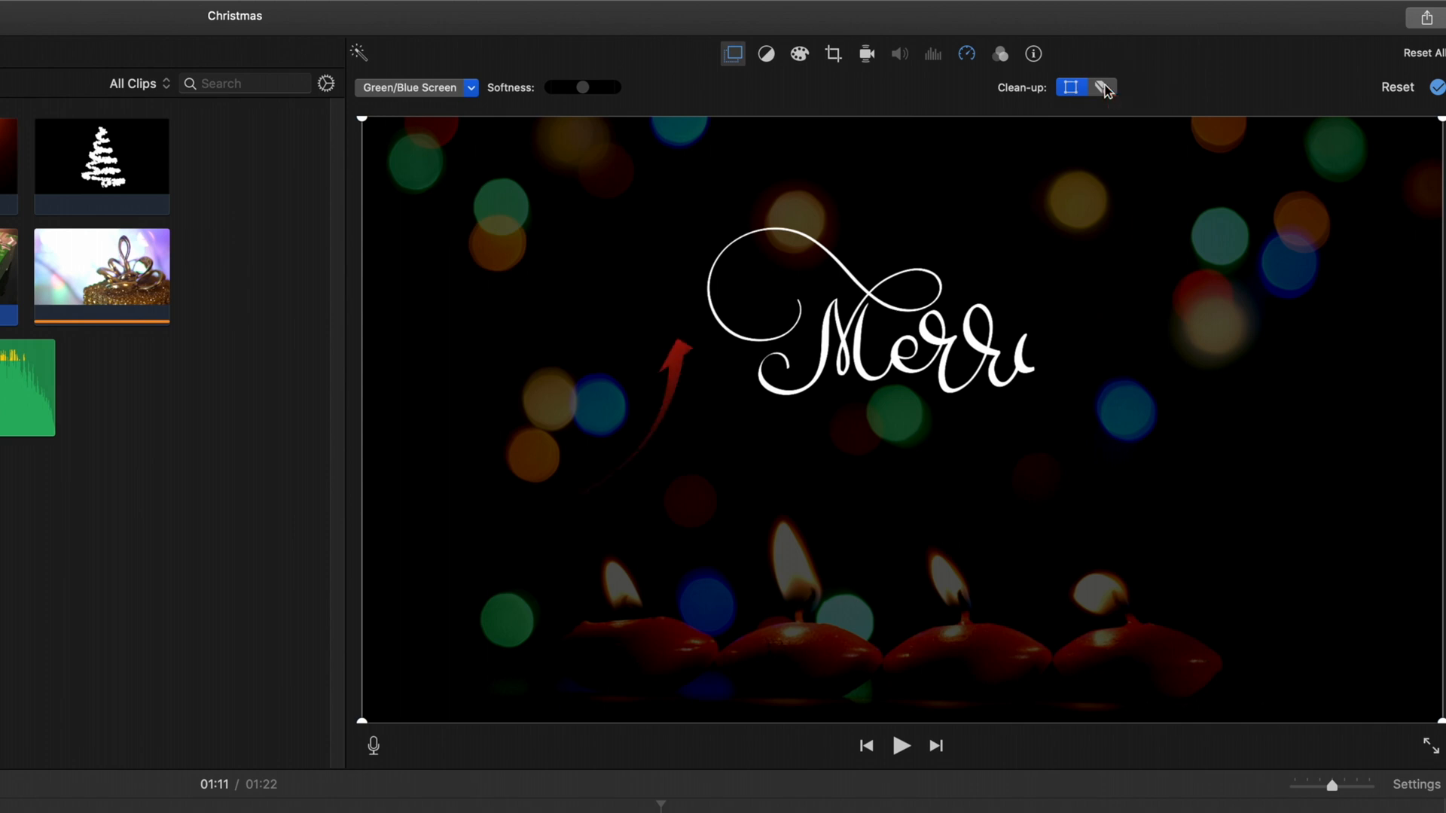
left_click(1099, 87)
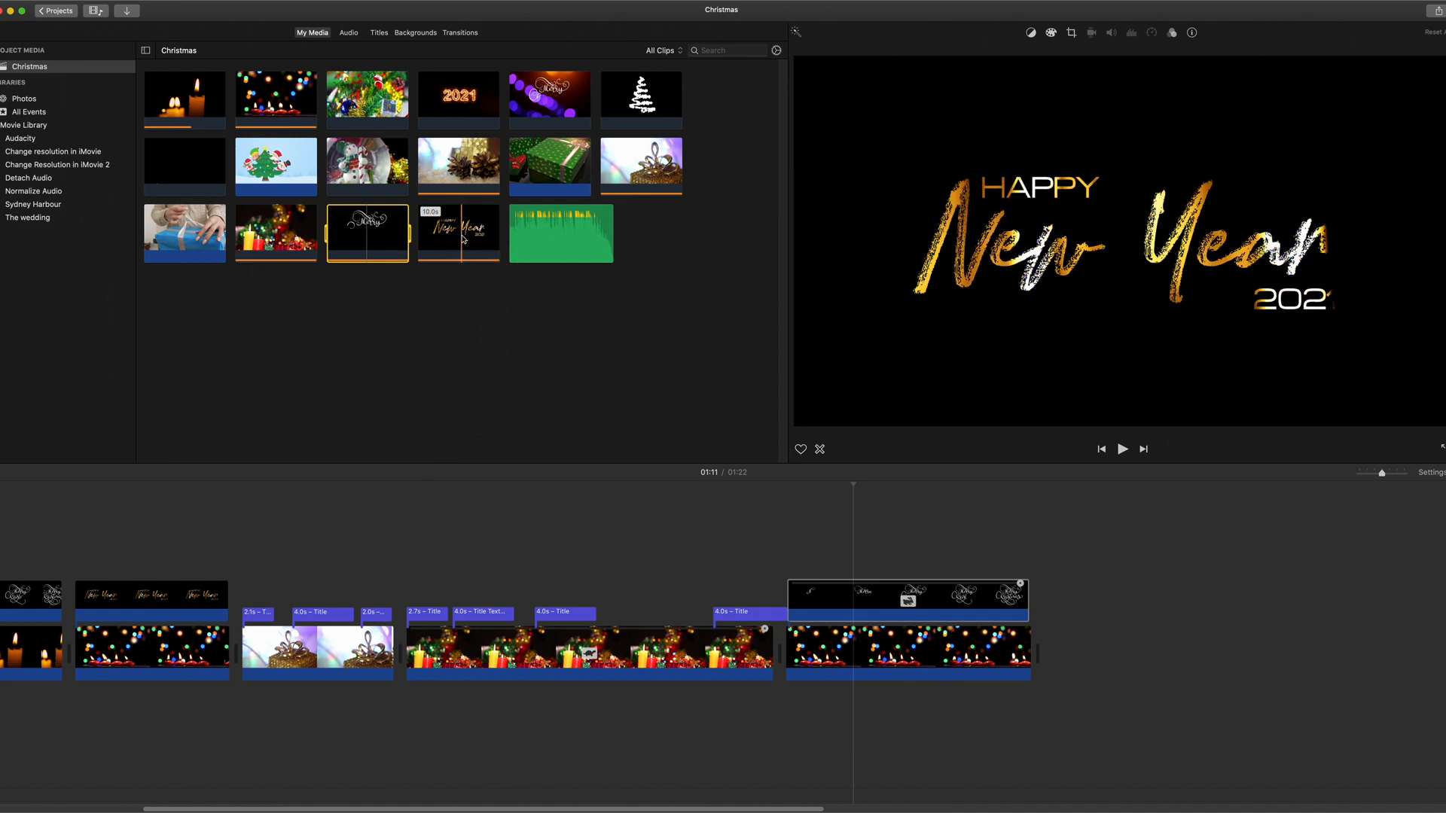
mouse_move(268, 95)
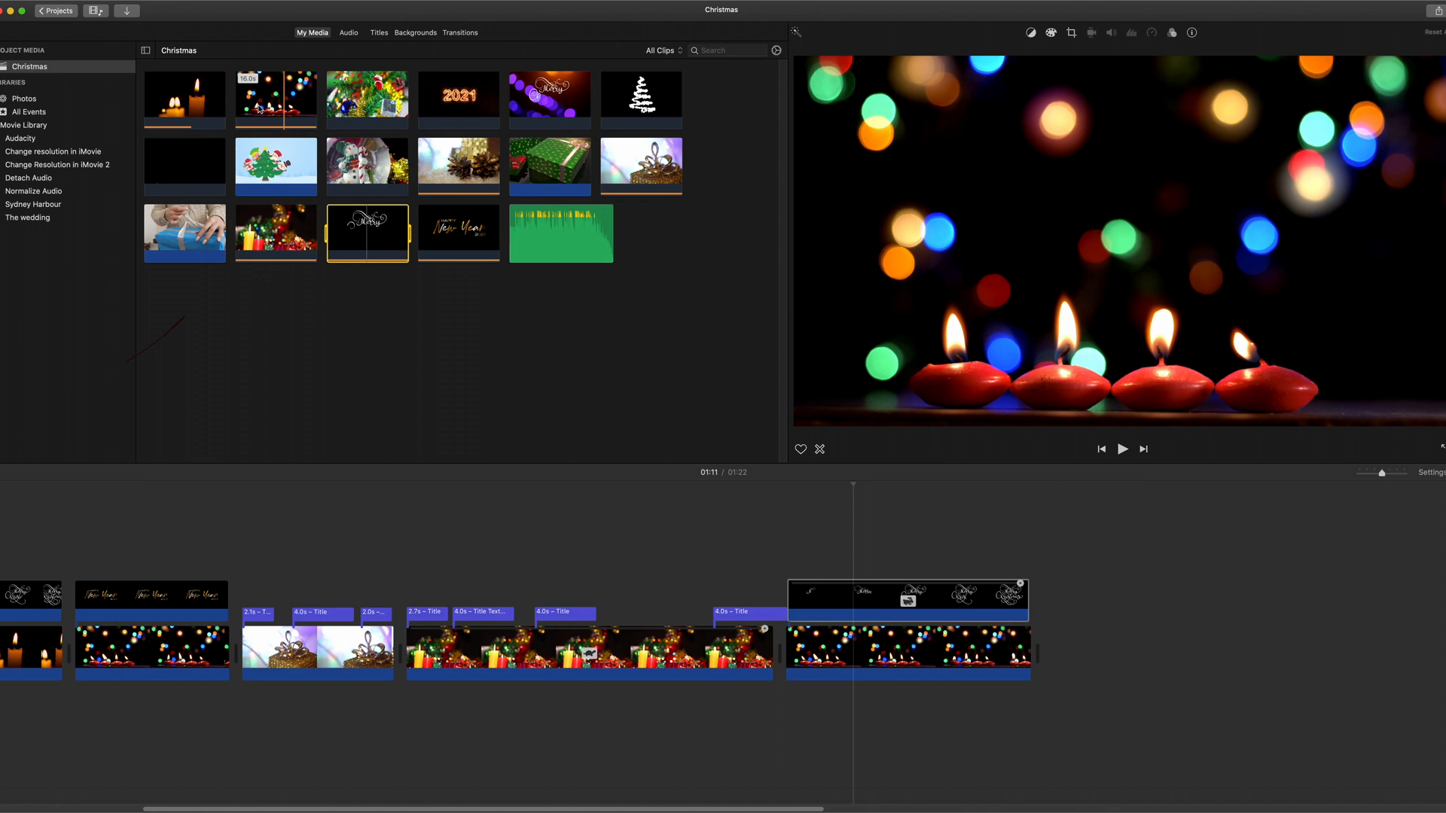
left_click(184, 99)
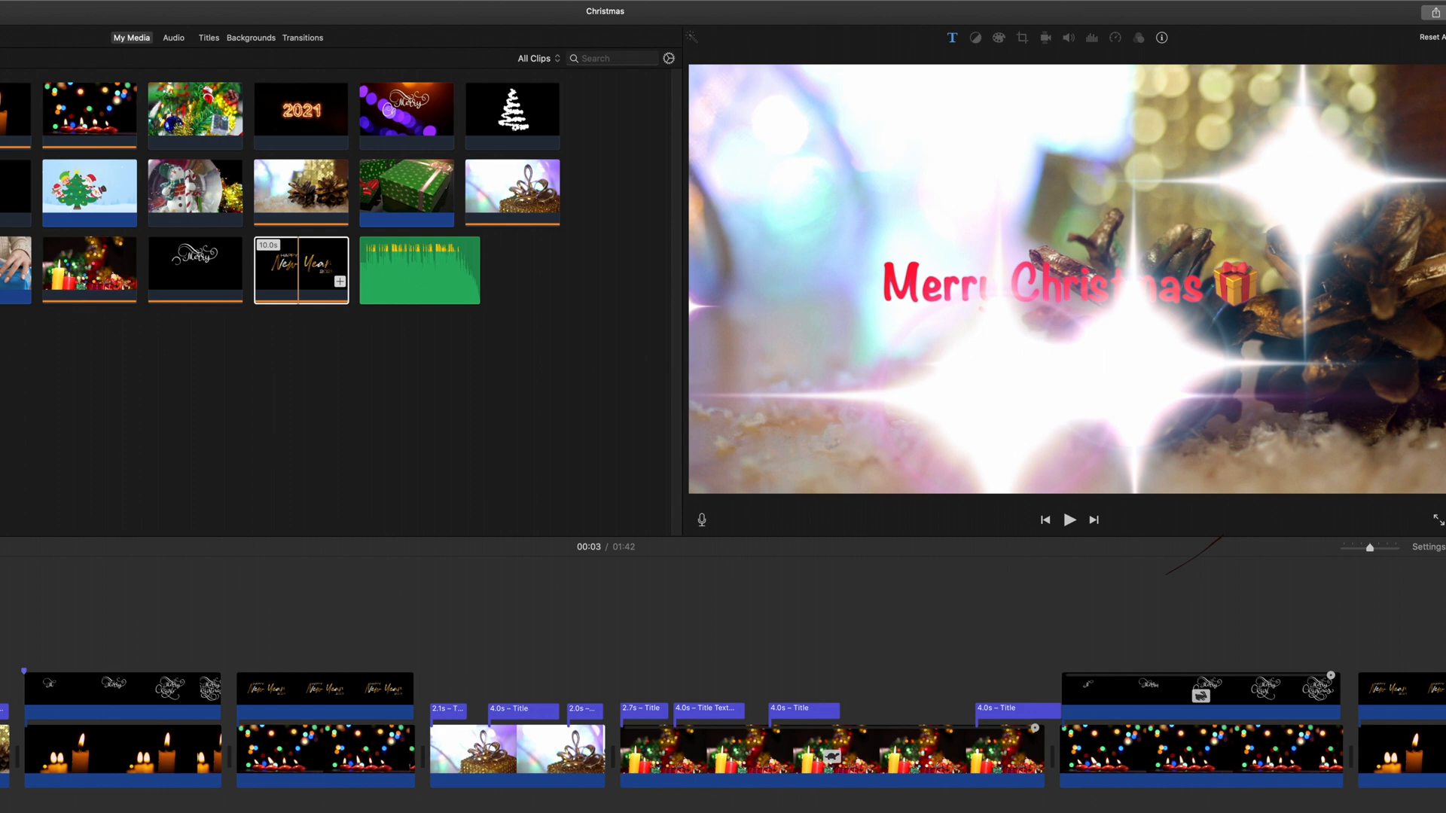
Play the movie's opening titles and pause on the emoji-flanked Happy New Year title
left_click(1069, 520)
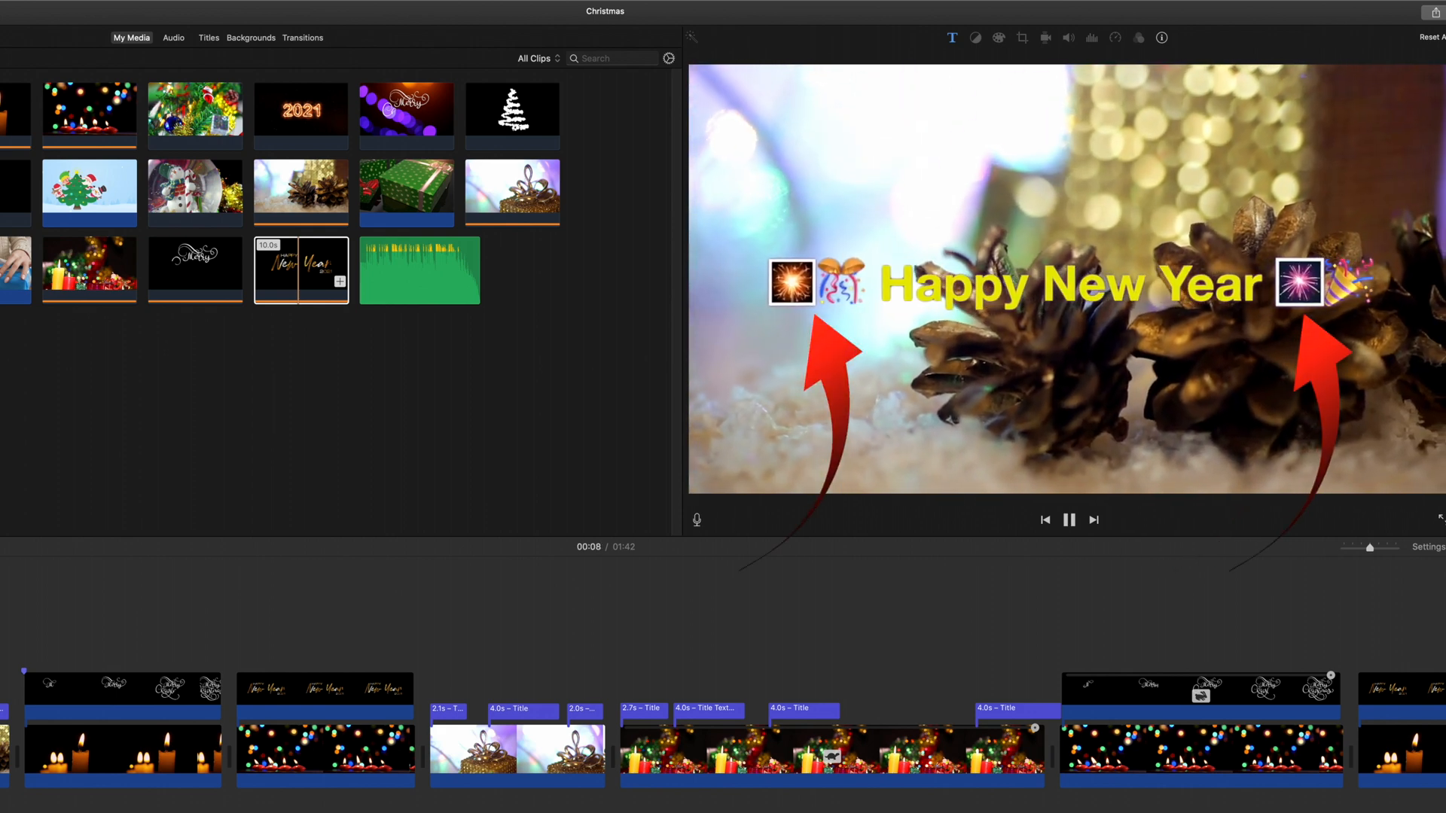
left_click(1069, 520)
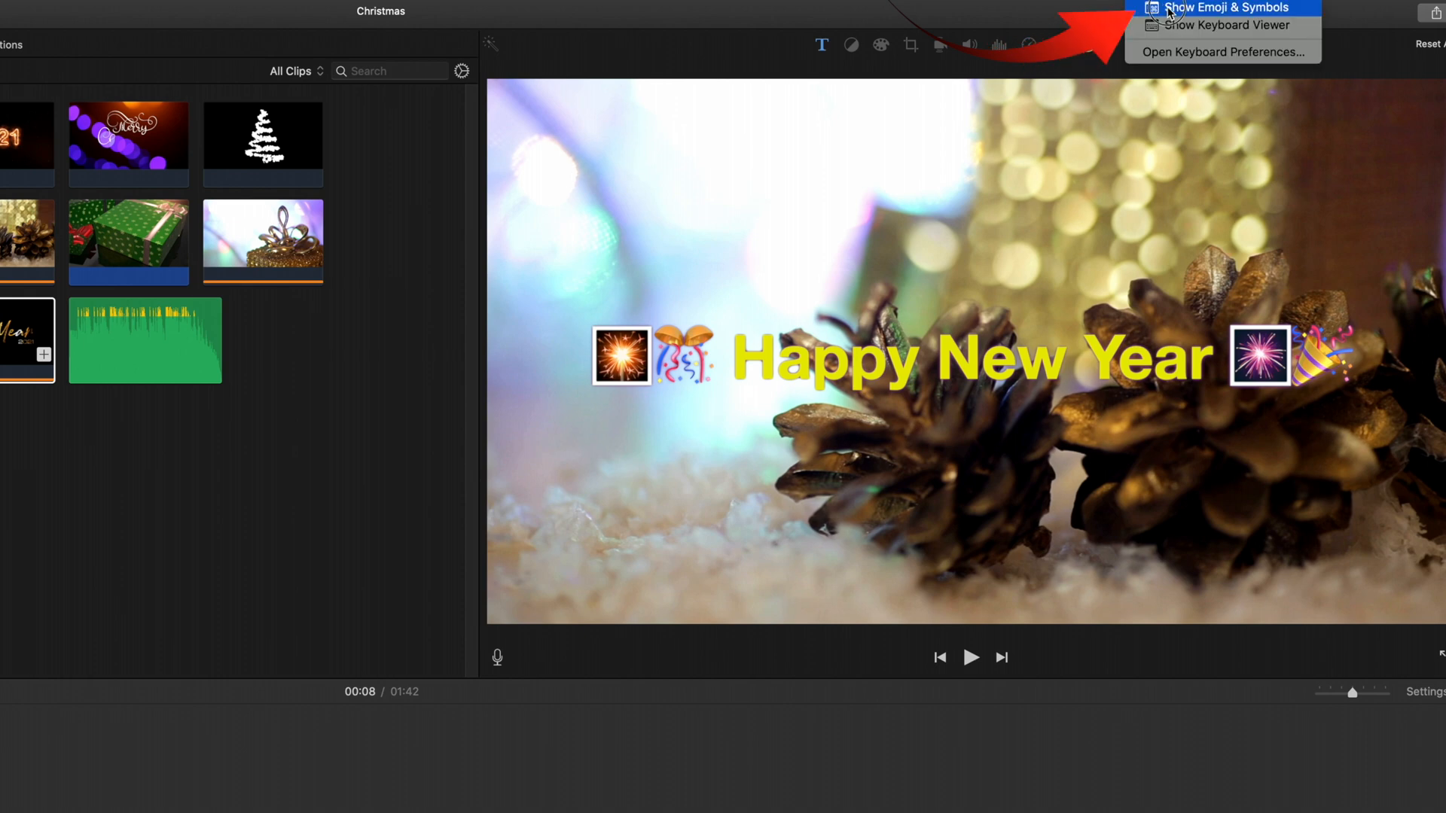
From Show Emoji & Symbols, insert the ribbon bow emoji into the Happy New Year title
left_click(1216, 8)
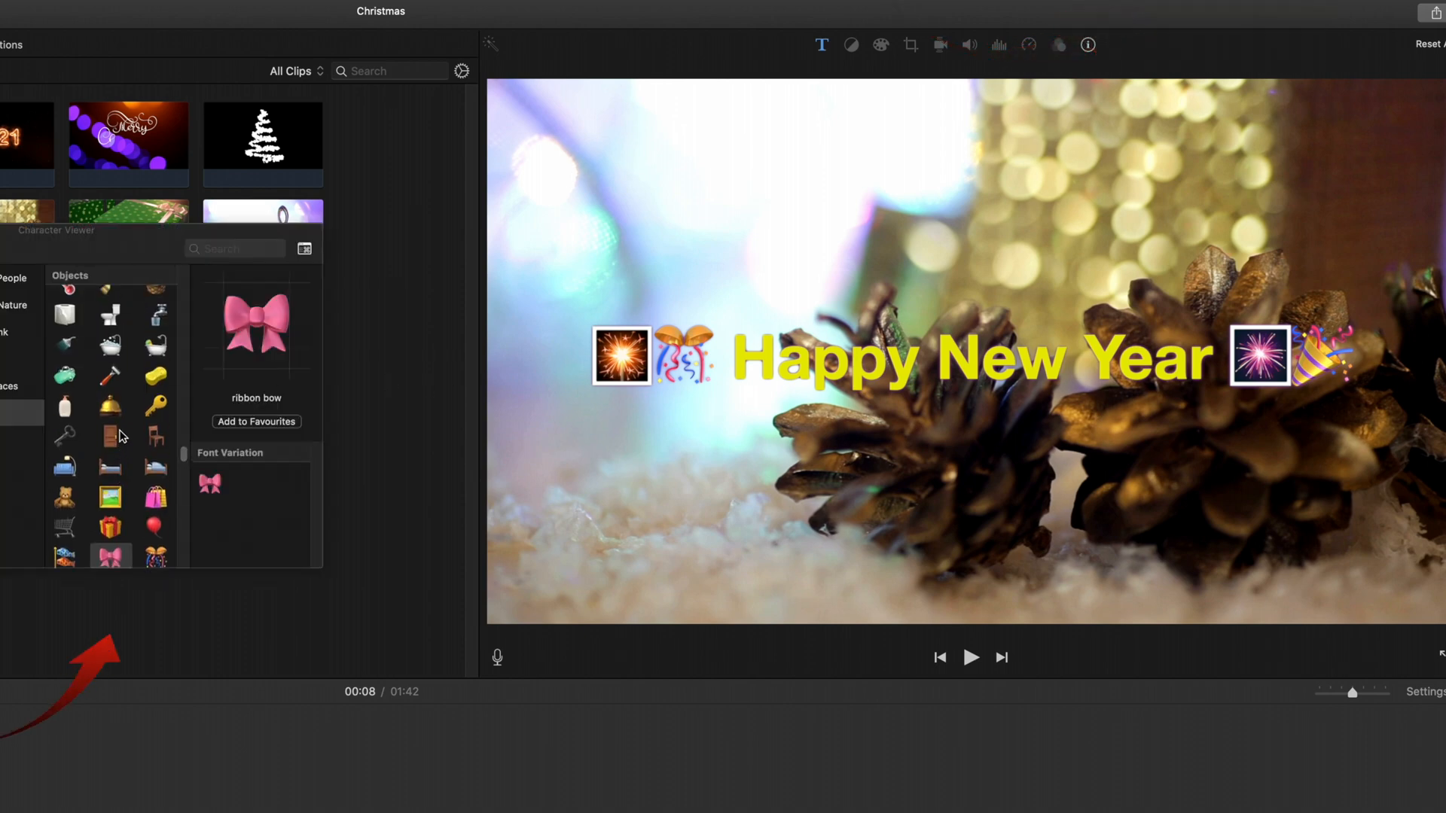
scroll("down", 3)
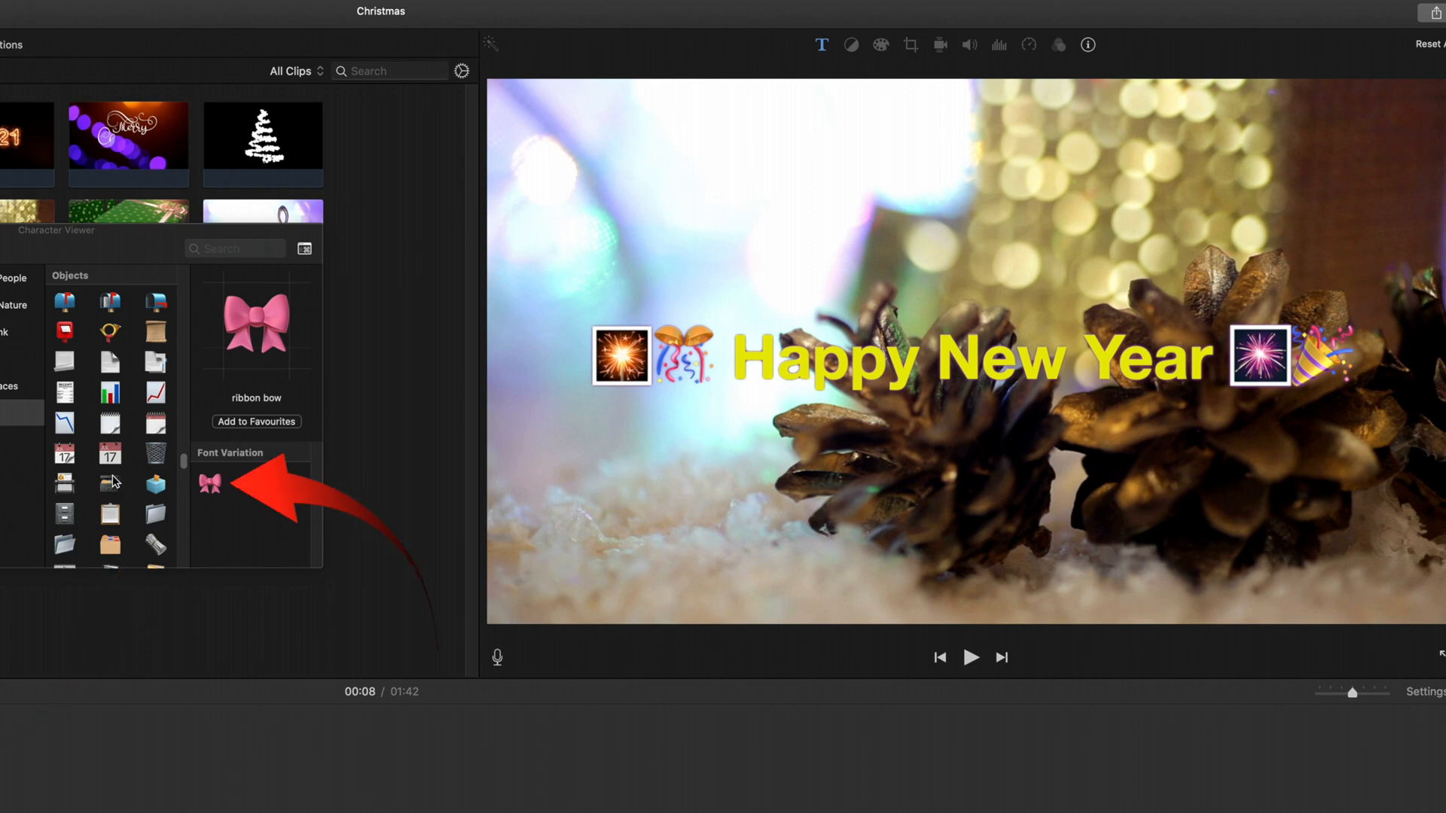
left_click(968, 359)
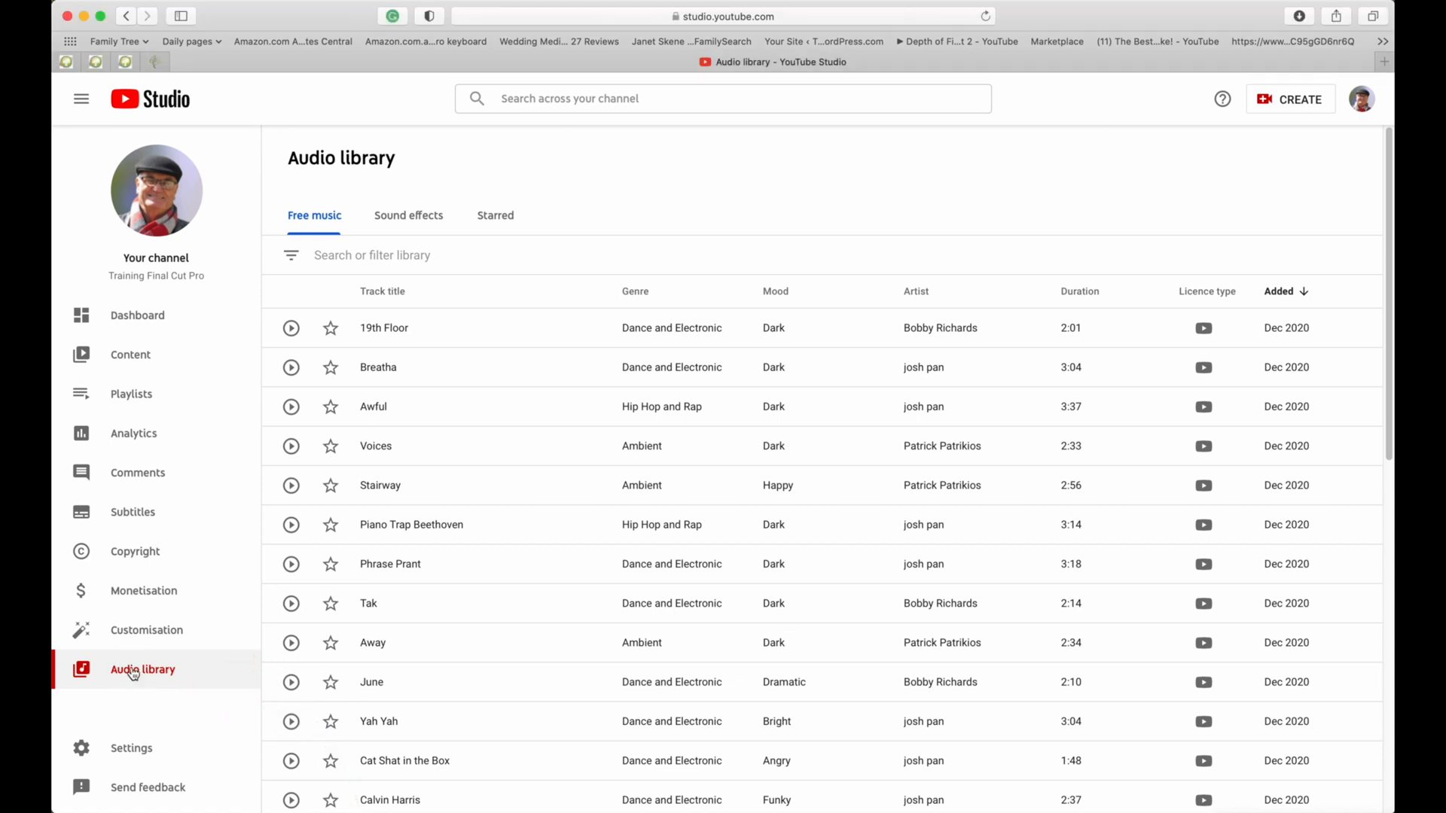
Filter the Audio Library to Christmas track titles and preview Happy Little Elves by Audionautix
left_click(396, 256)
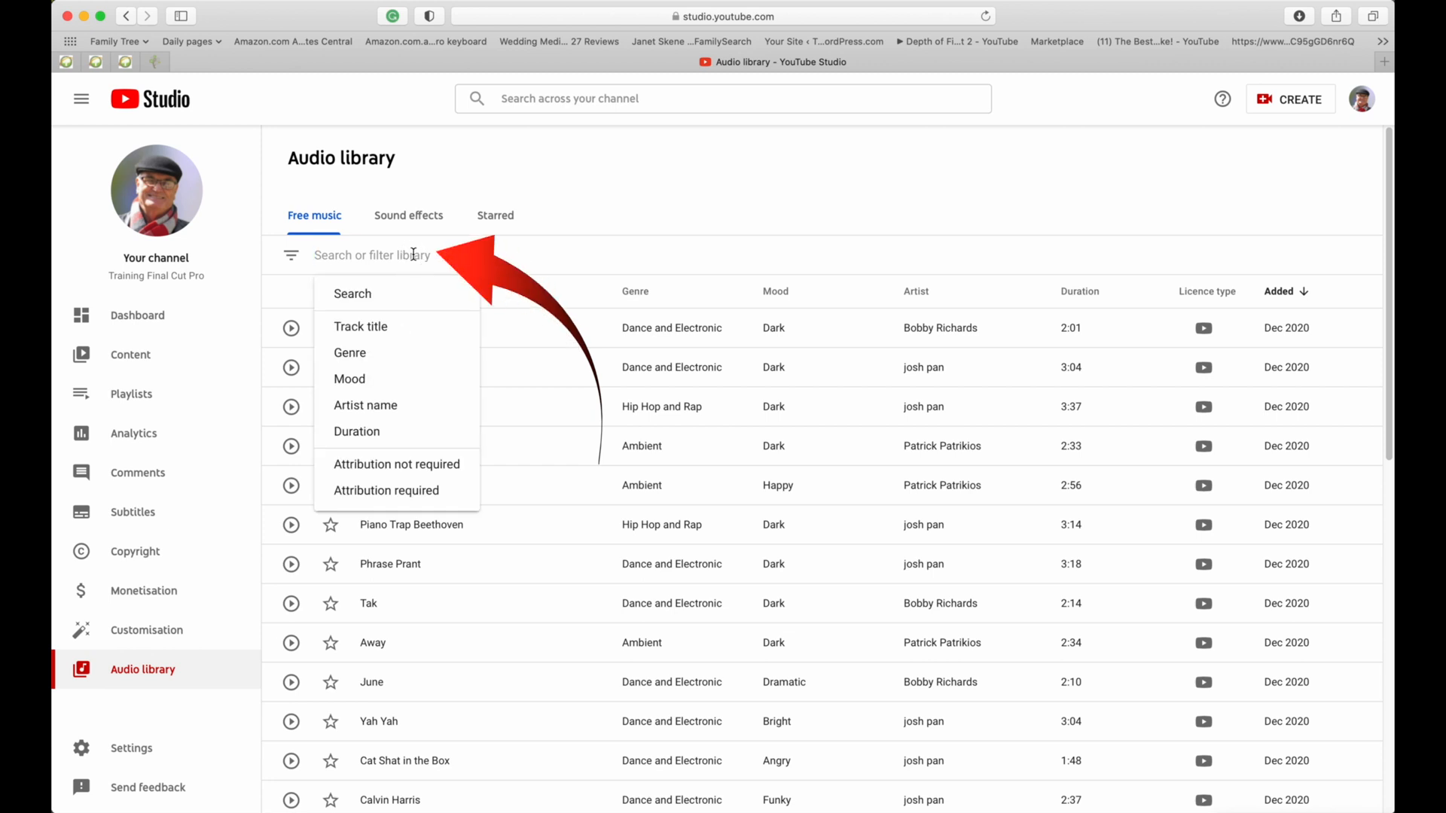
type("Chr")
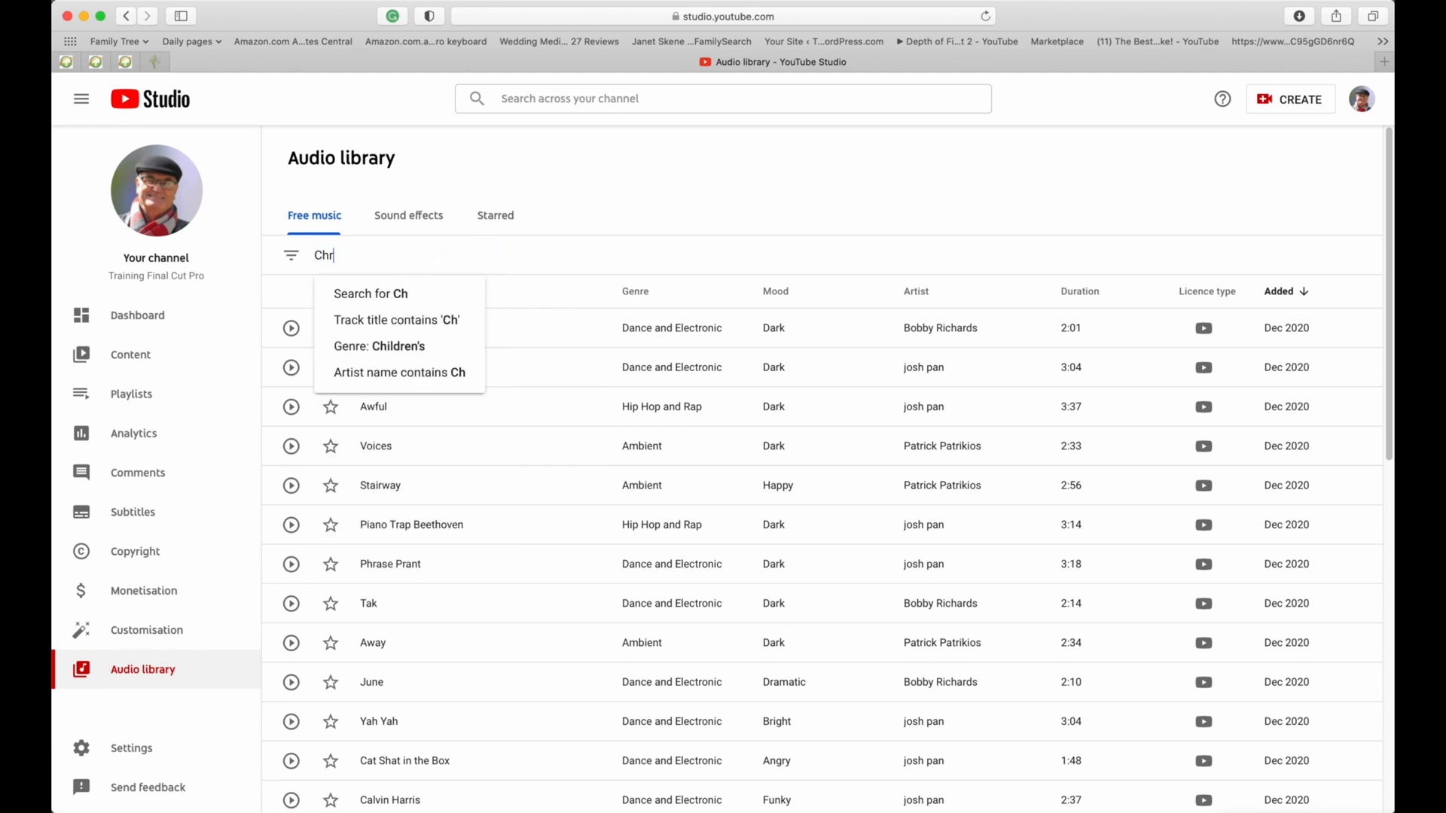
left_click(396, 319)
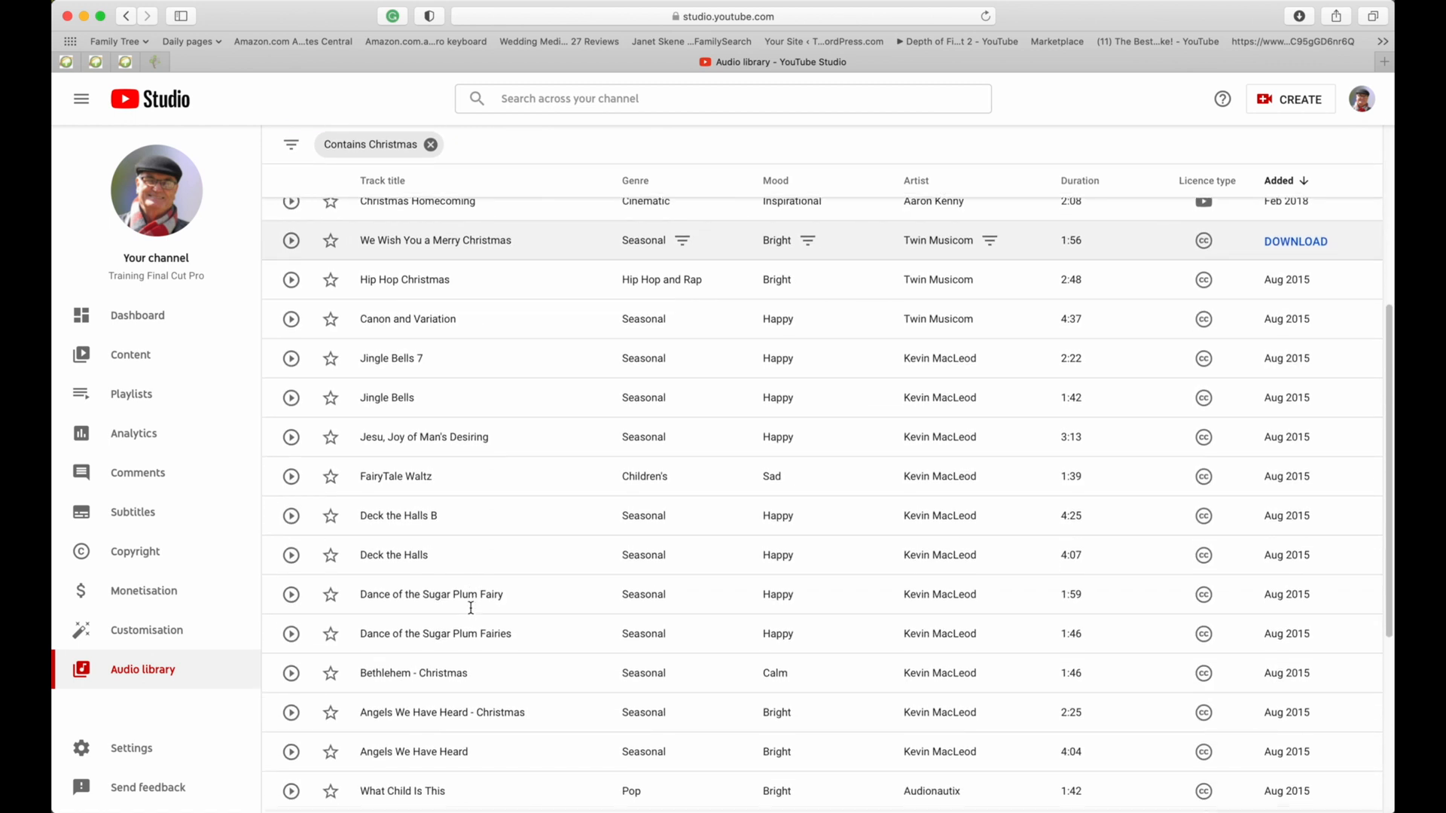
scroll("down", 3)
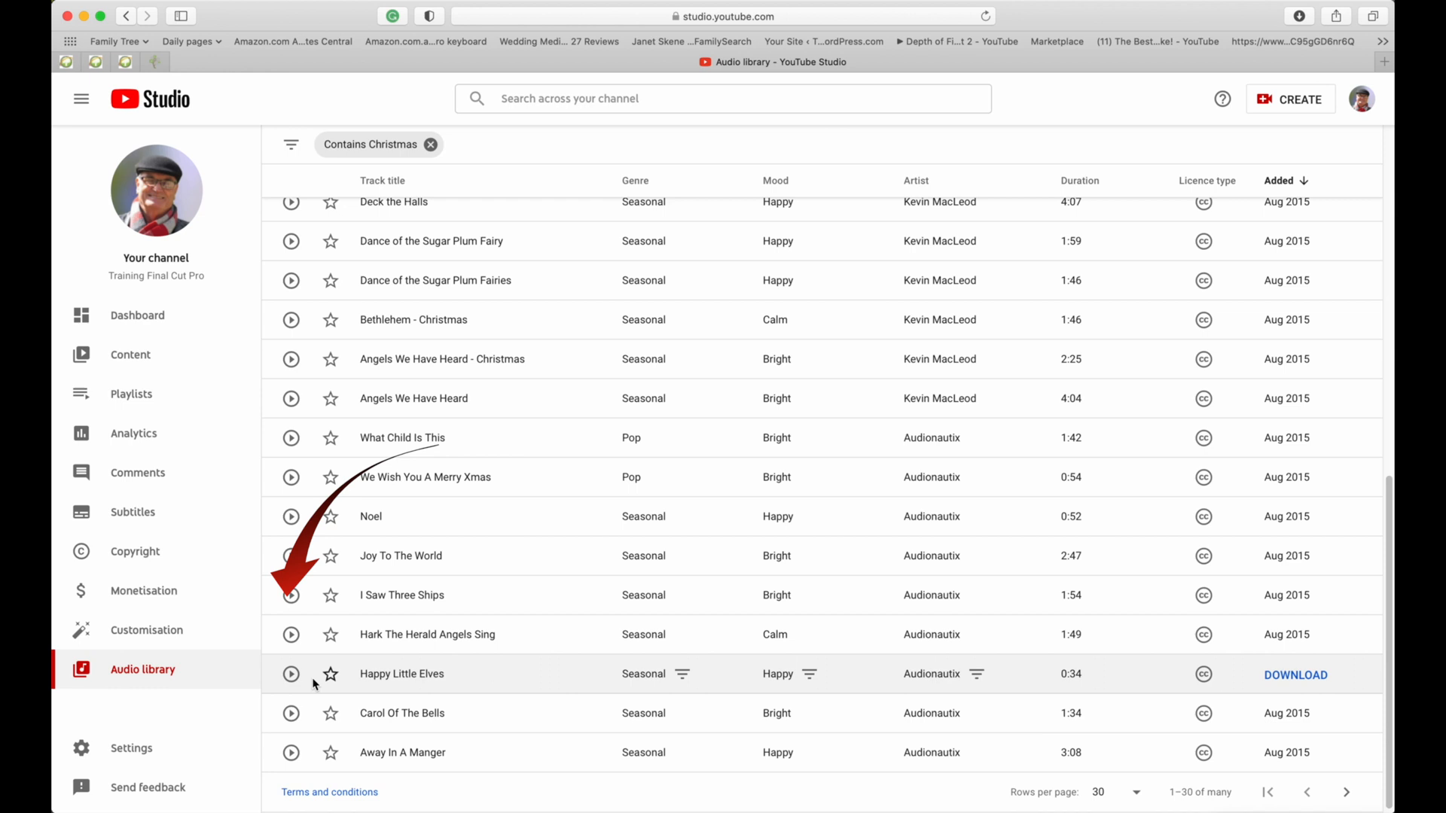
mouse_move(291, 675)
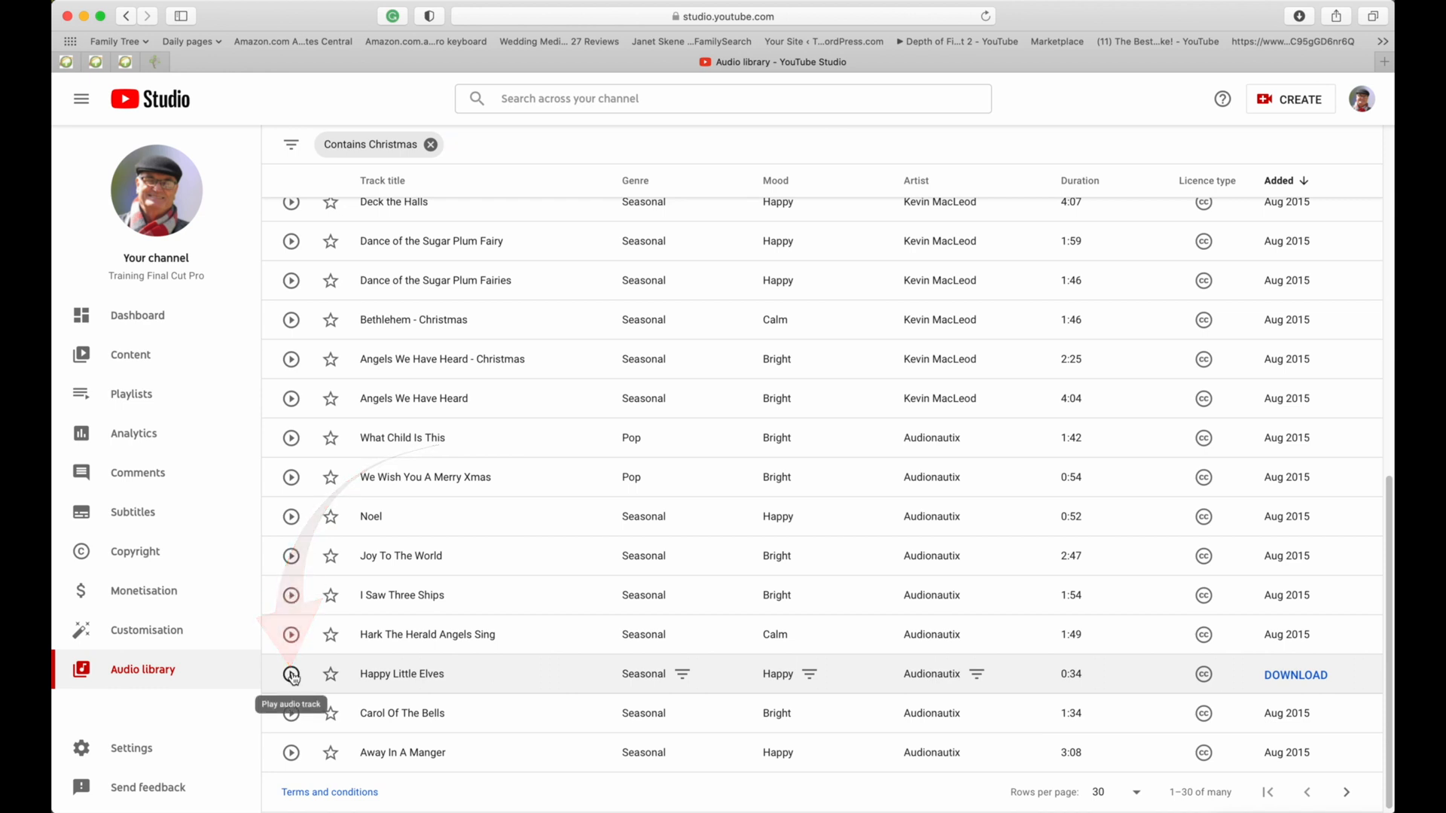
left_click(291, 674)
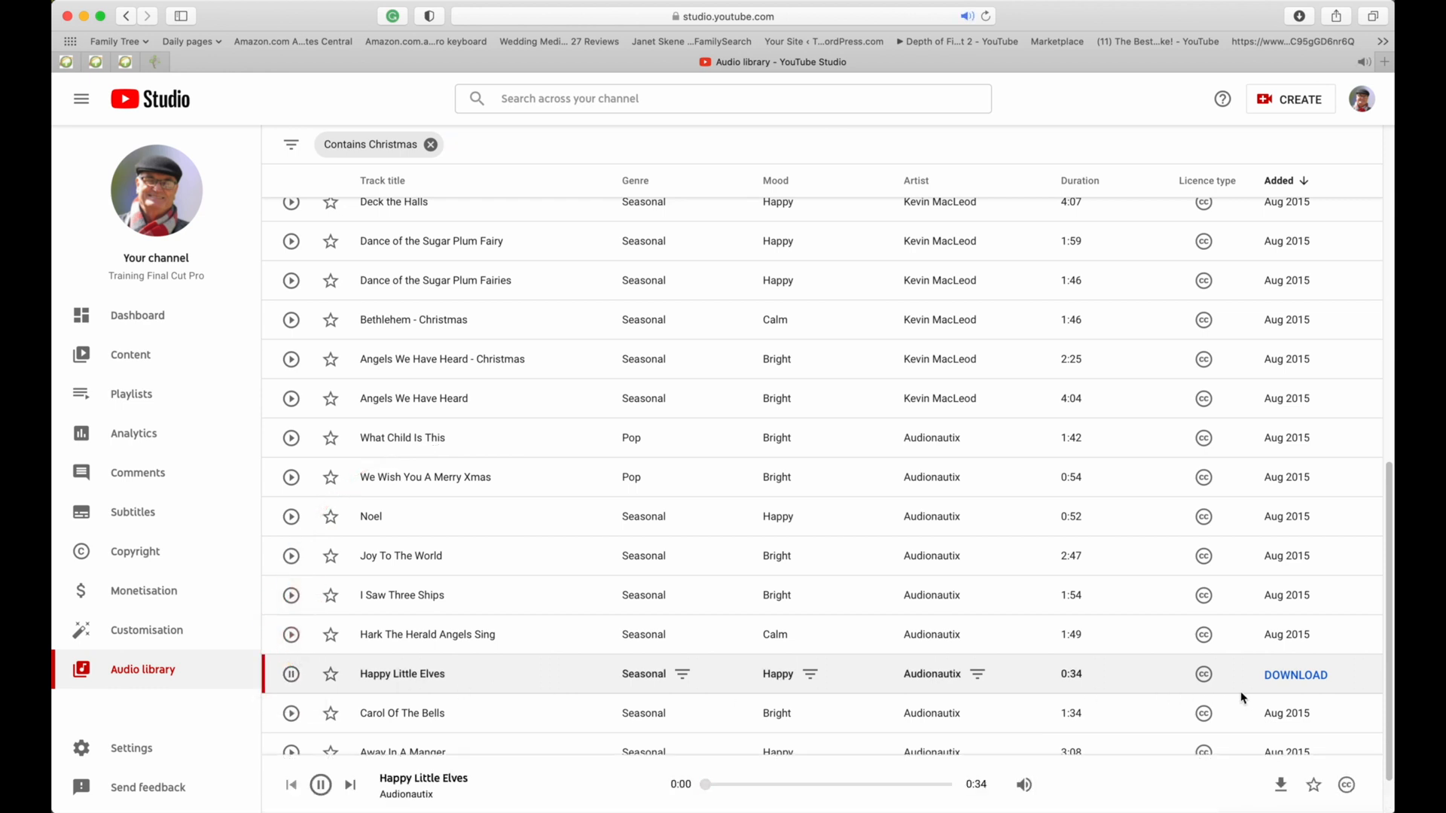